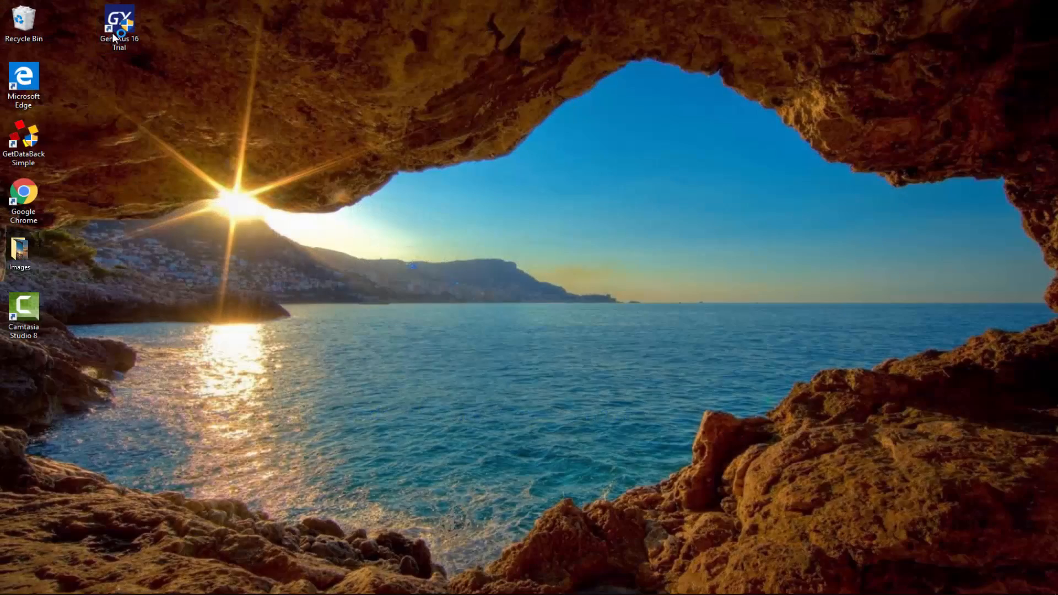
# Launch GeneXus 16 Trial from its desktop icon.
pyautogui.doubleClick(120, 20)
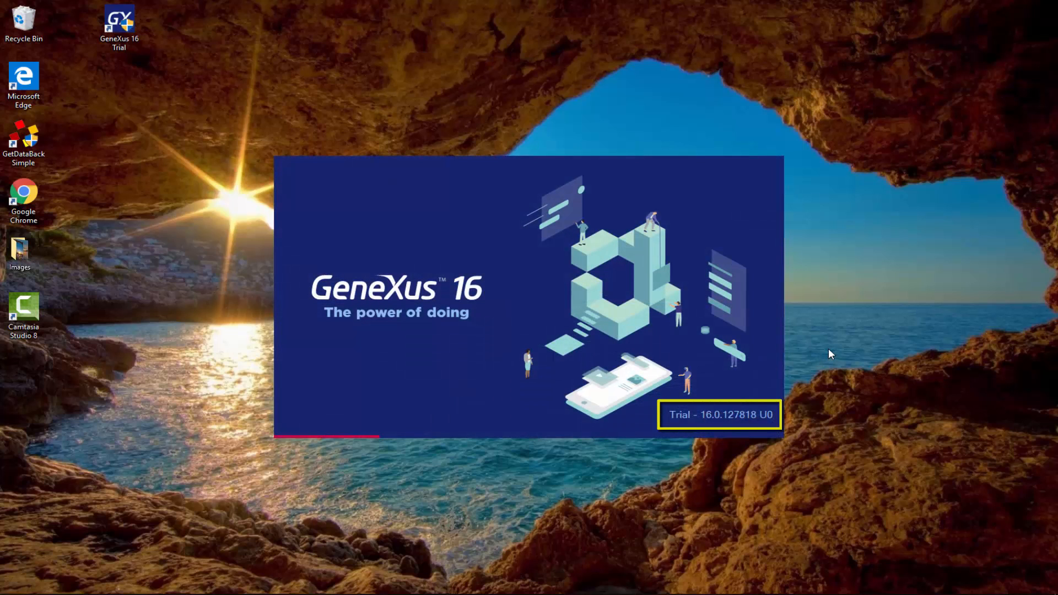
pyautogui.moveTo(853, 303)
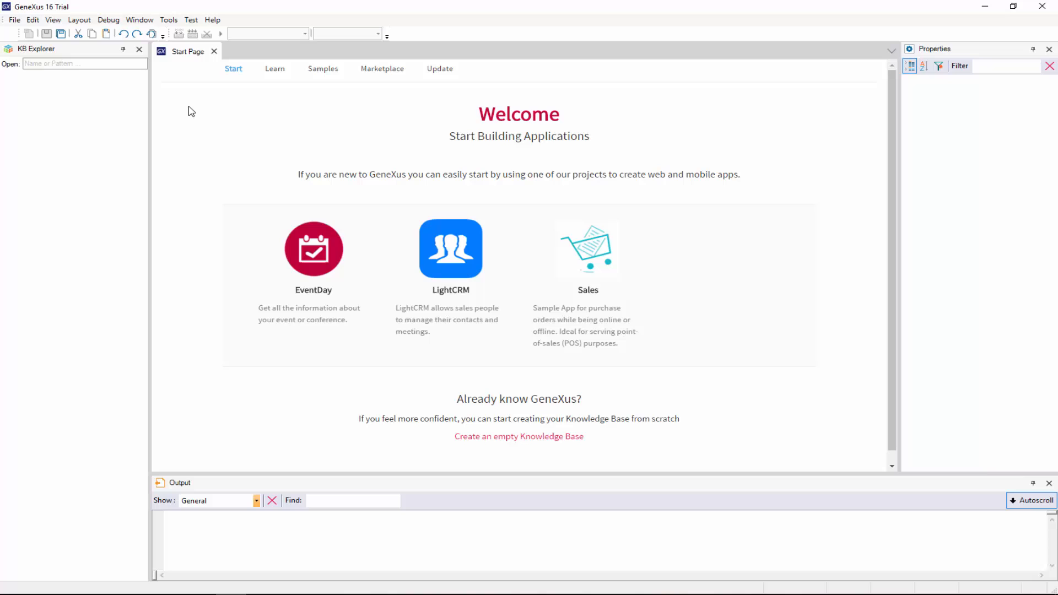
pyautogui.moveTo(107, 83)
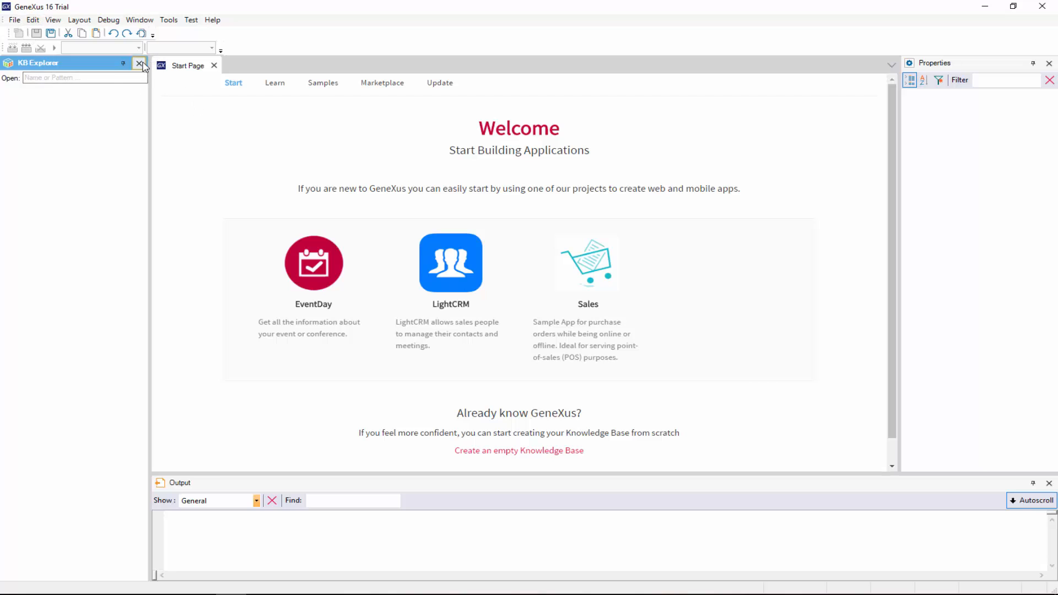
pyautogui.click(52, 19)
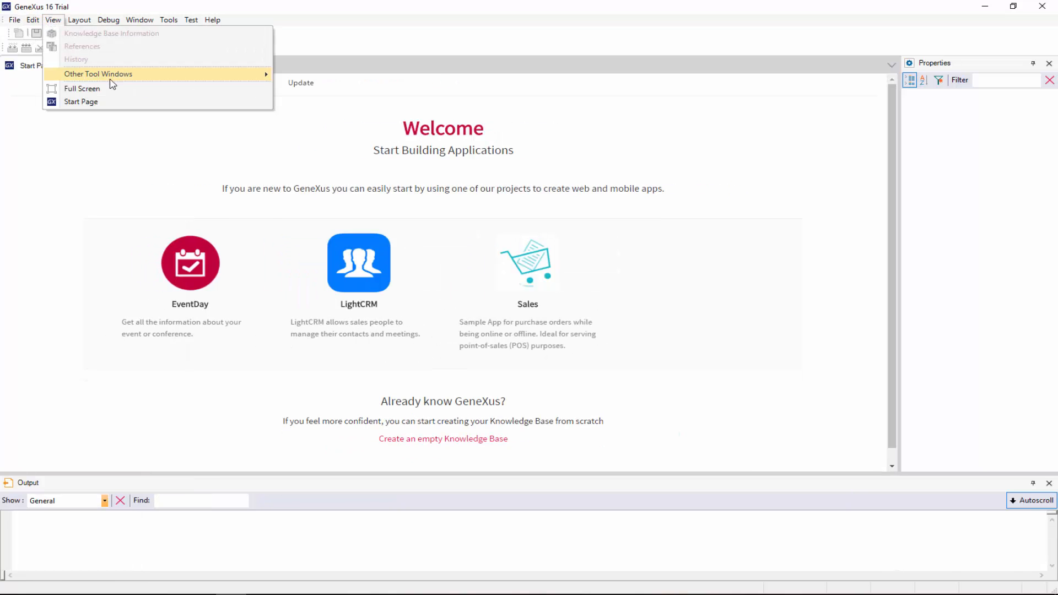
pyautogui.click(98, 74)
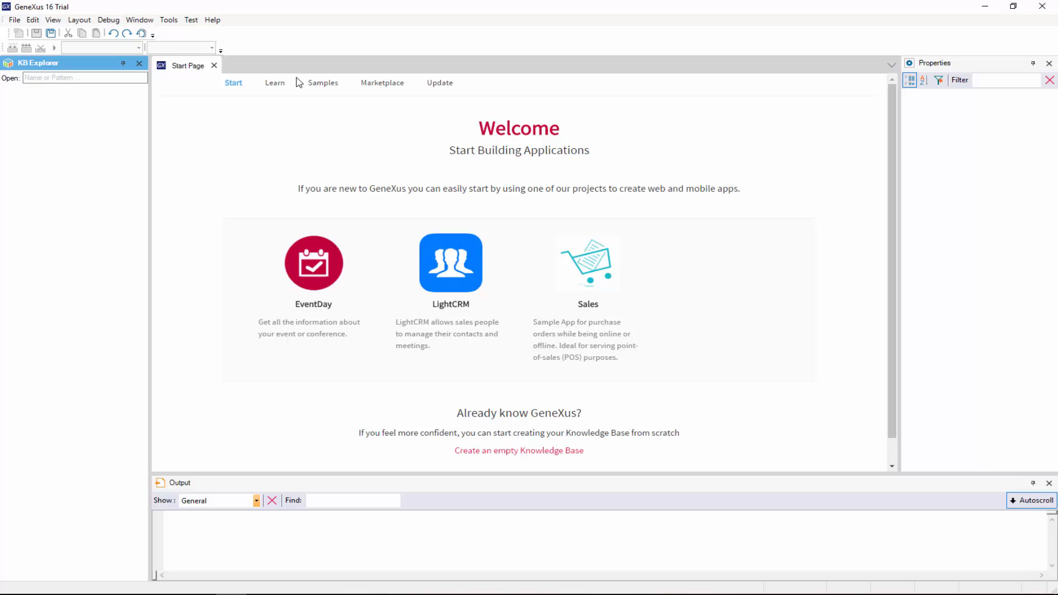
pyautogui.moveTo(275, 87)
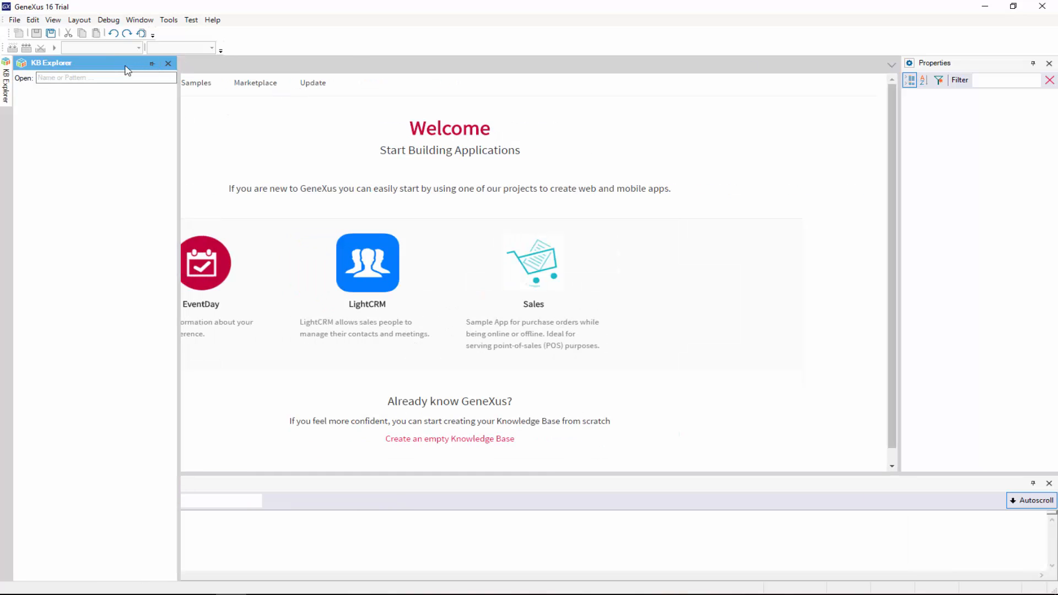
pyautogui.click(168, 63)
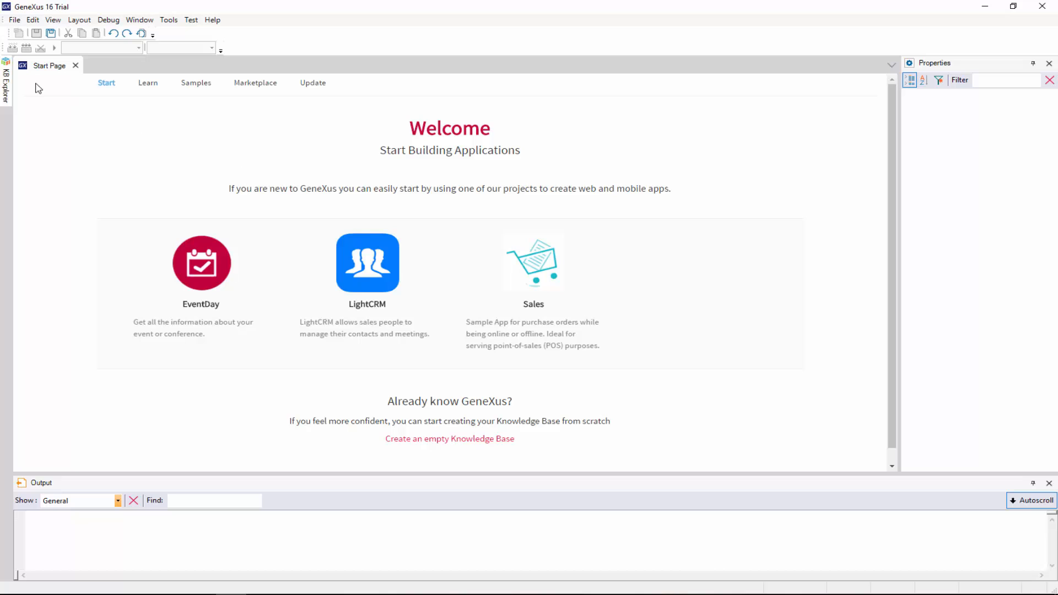
pyautogui.click(5, 81)
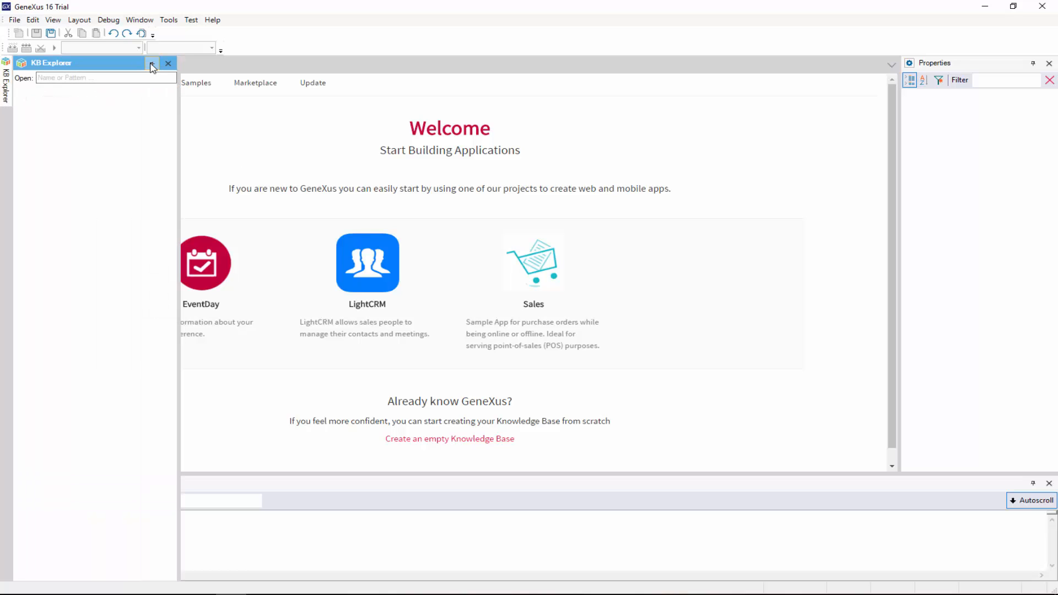
pyautogui.click(152, 63)
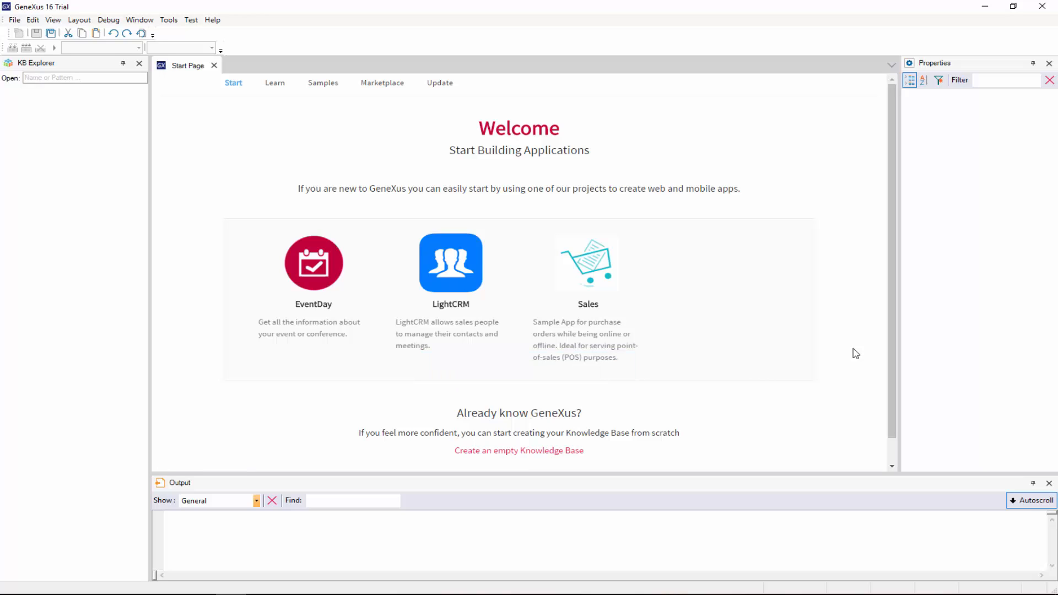
pyautogui.moveTo(519, 450)
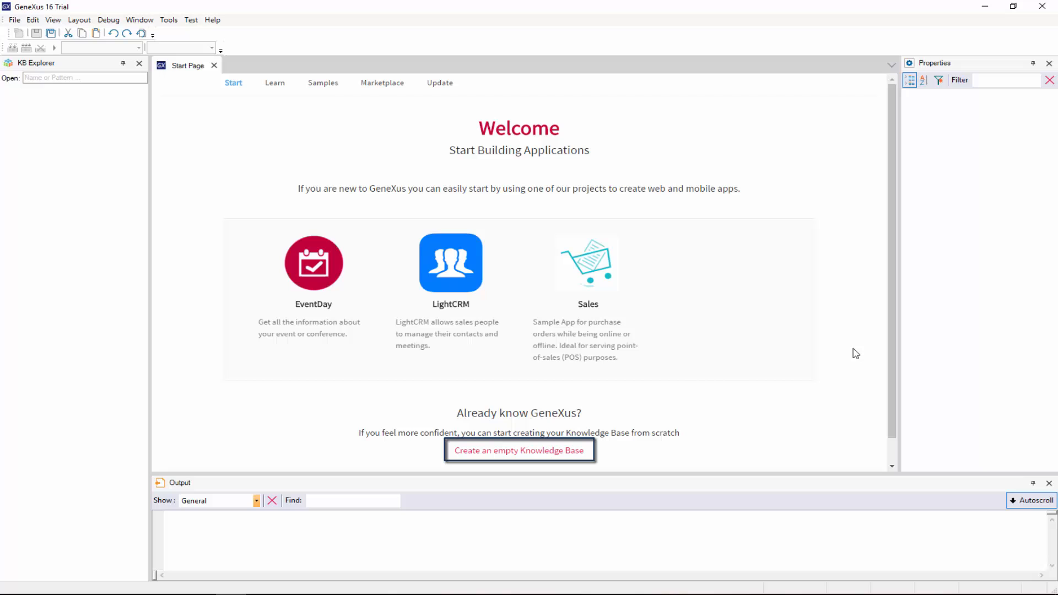
pyautogui.moveTo(829, 395)
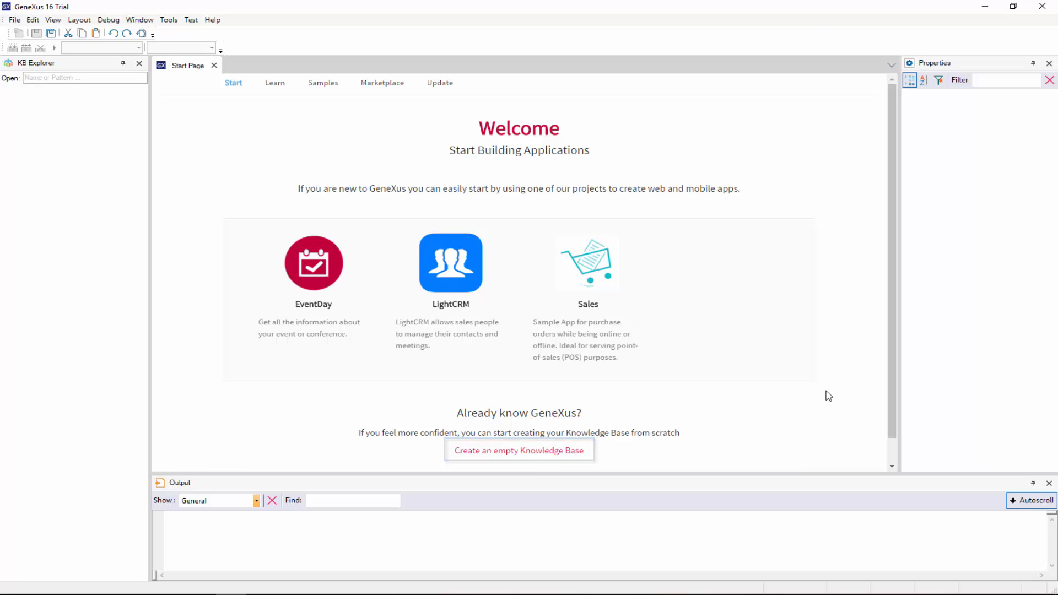
pyautogui.moveTo(293, 220)
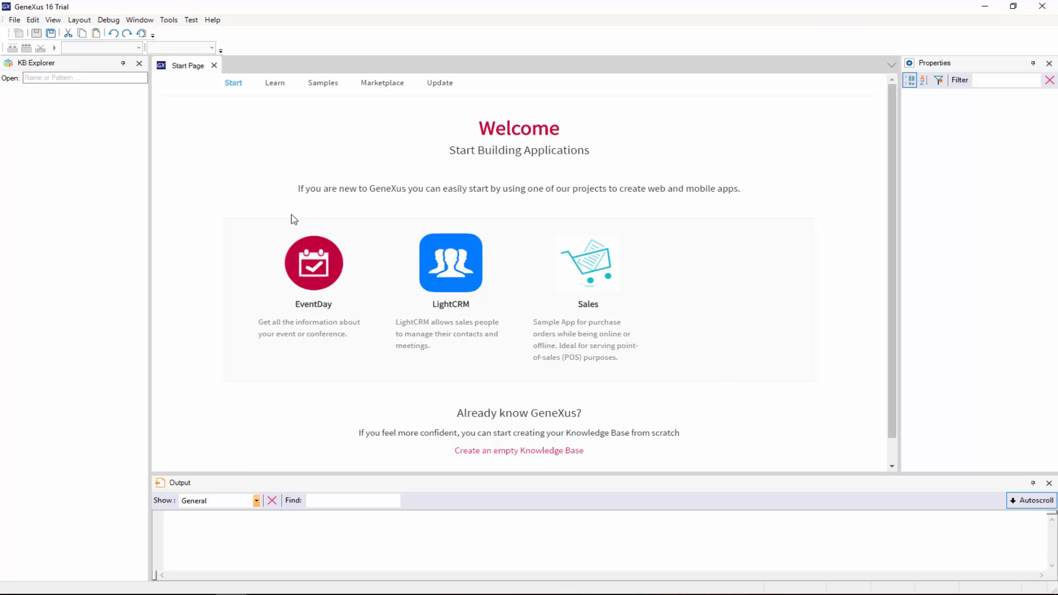
pyautogui.moveTo(144, 127)
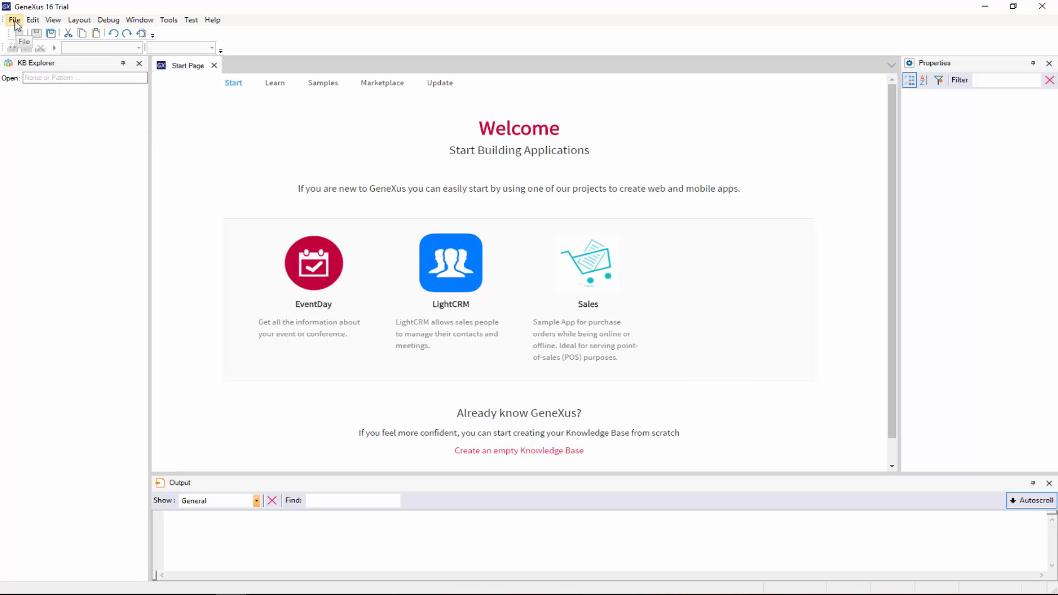
# Show the File menu's New submenu with the Knowledge Base option.
pyautogui.click(14, 18)
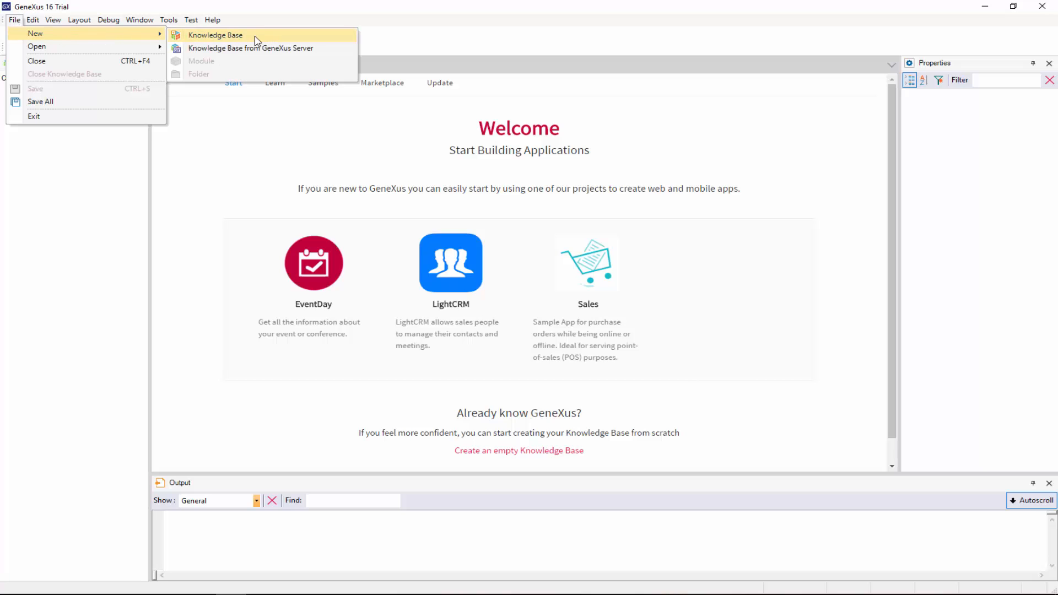
# Name the new knowledge base TravelAgency and browse for its directory folder.
pyautogui.click(215, 34)
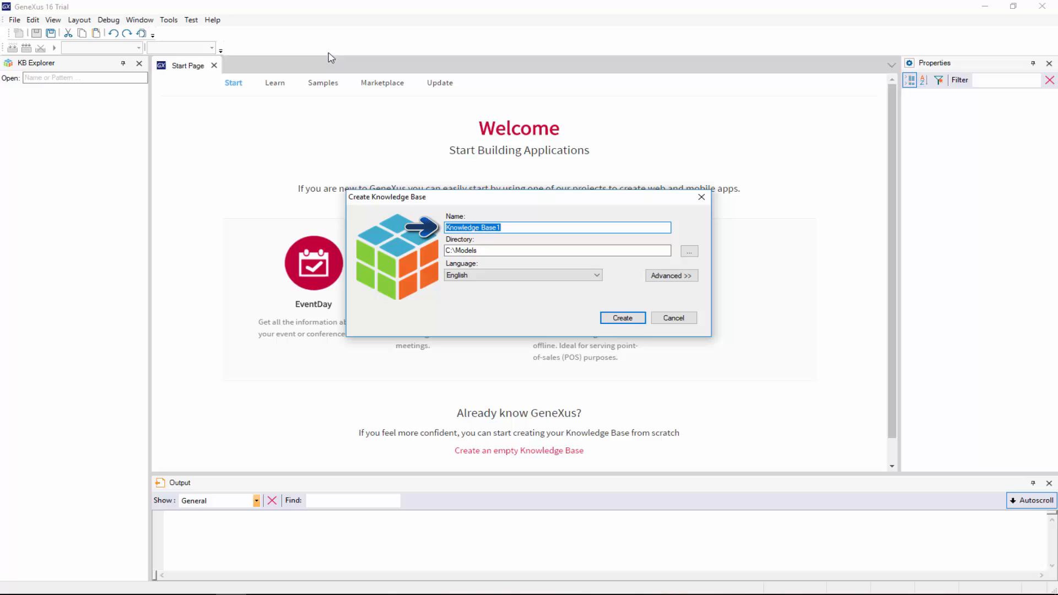
pyautogui.moveTo(571, 227)
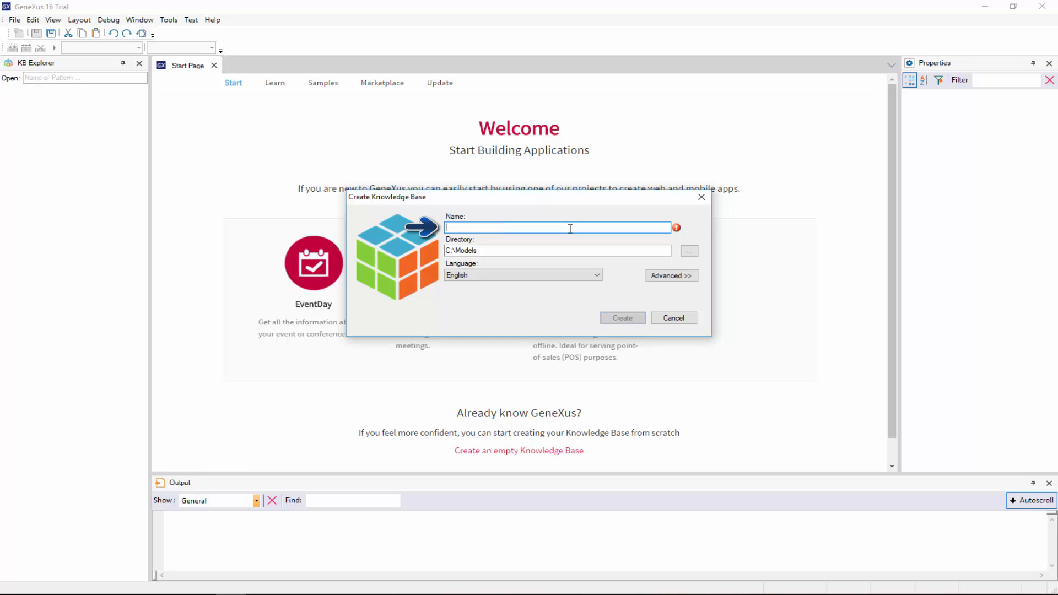
pyautogui.write('Travel')
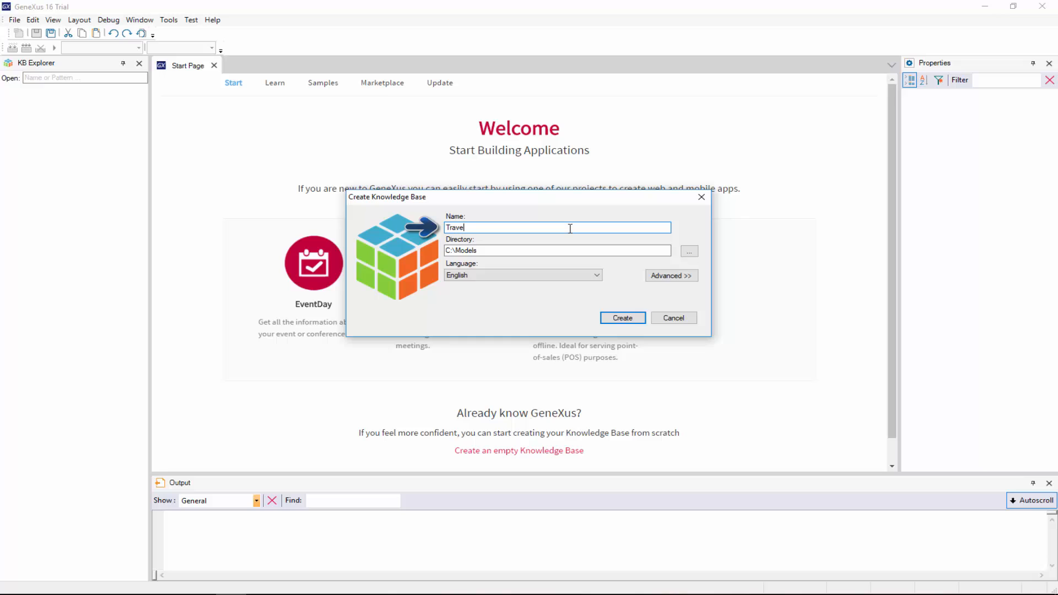
pyautogui.write('Agen')
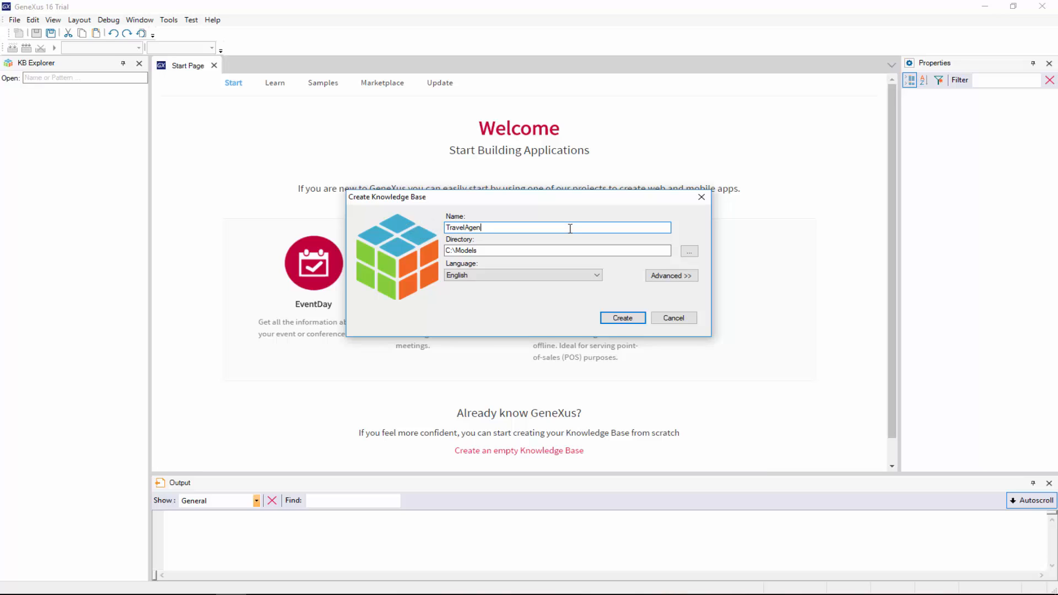
pyautogui.write('cy')
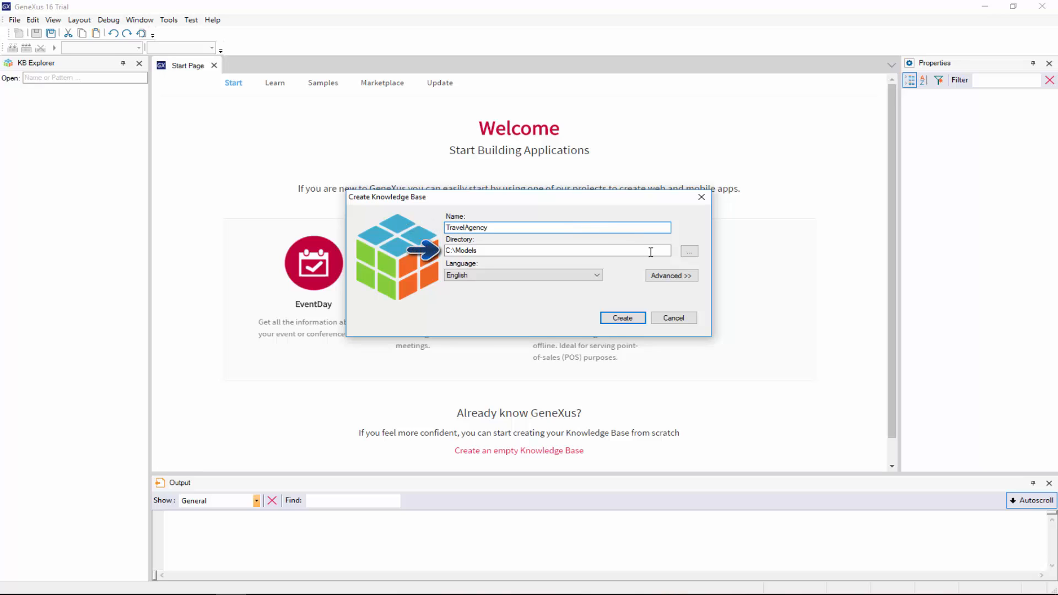
pyautogui.click(688, 251)
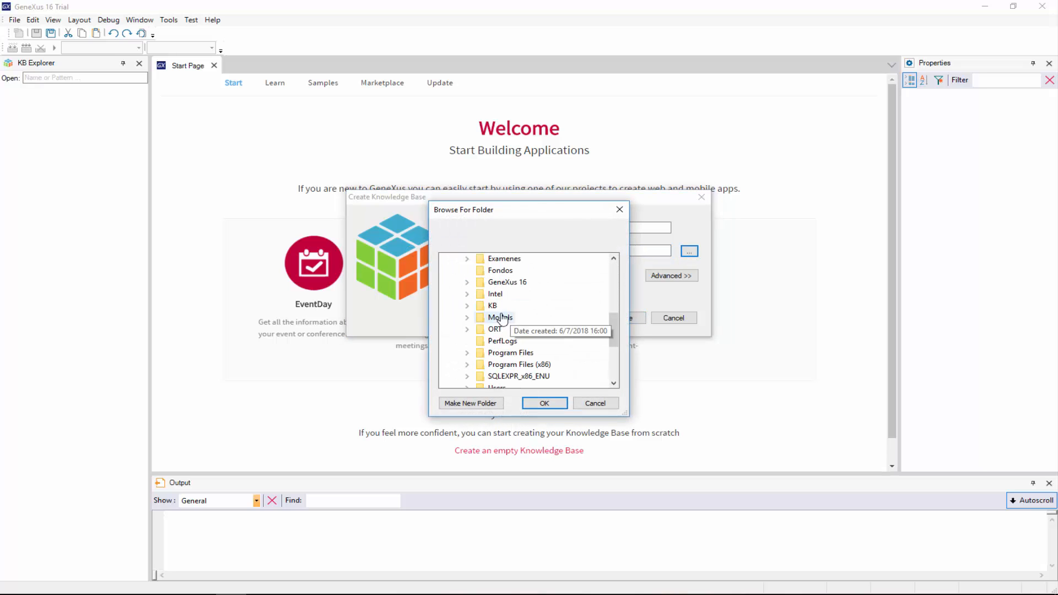
# Select the TravelAgency folder inside KB as the directory.
pyautogui.click(466, 305)
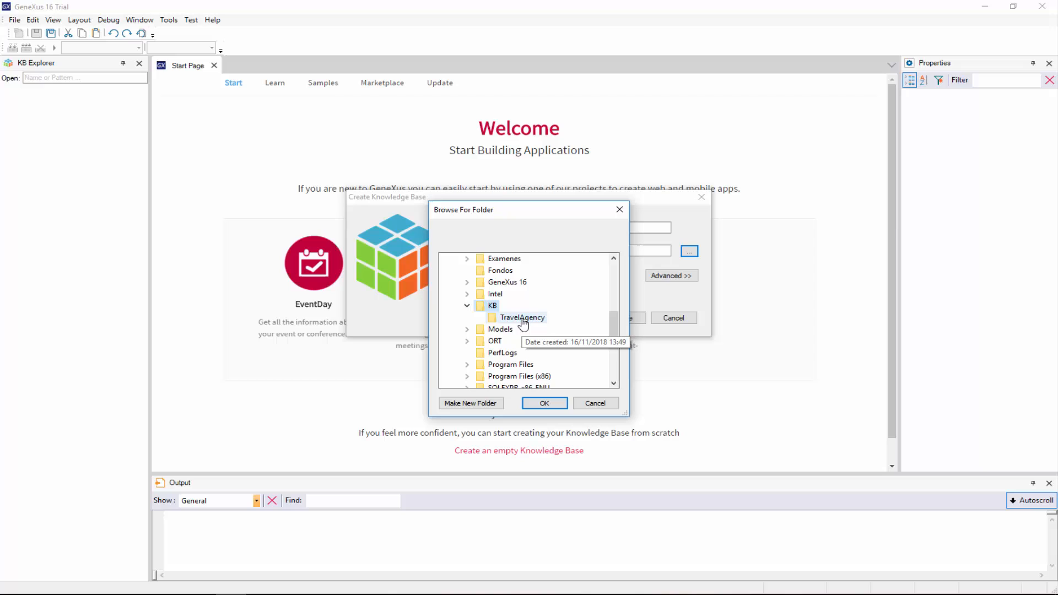
pyautogui.click(544, 403)
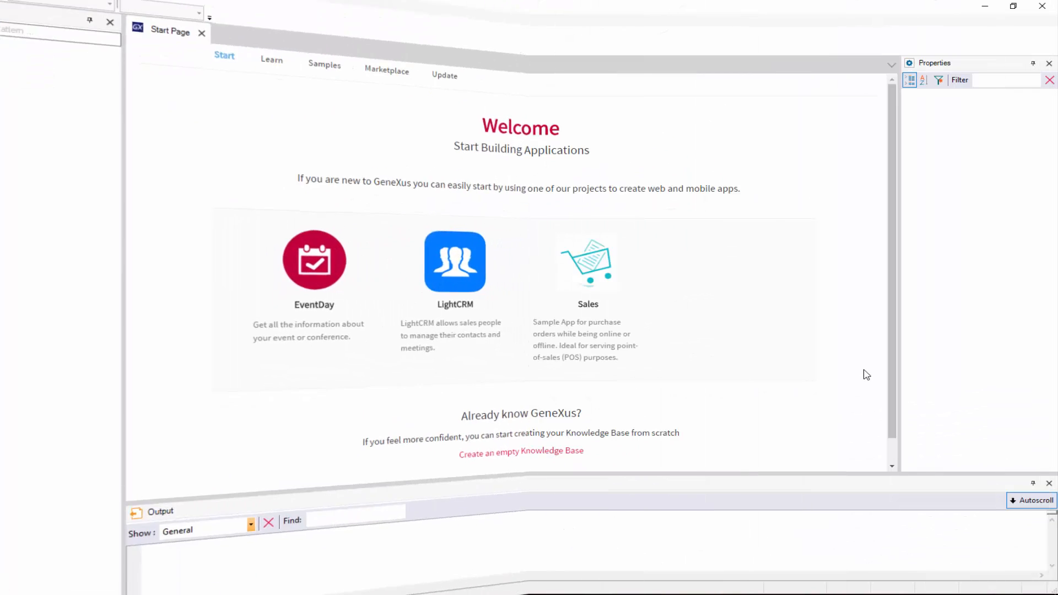
# Confirm the directory as C:\KB\TravelAgency with English as the language.
pyautogui.click(586, 312)
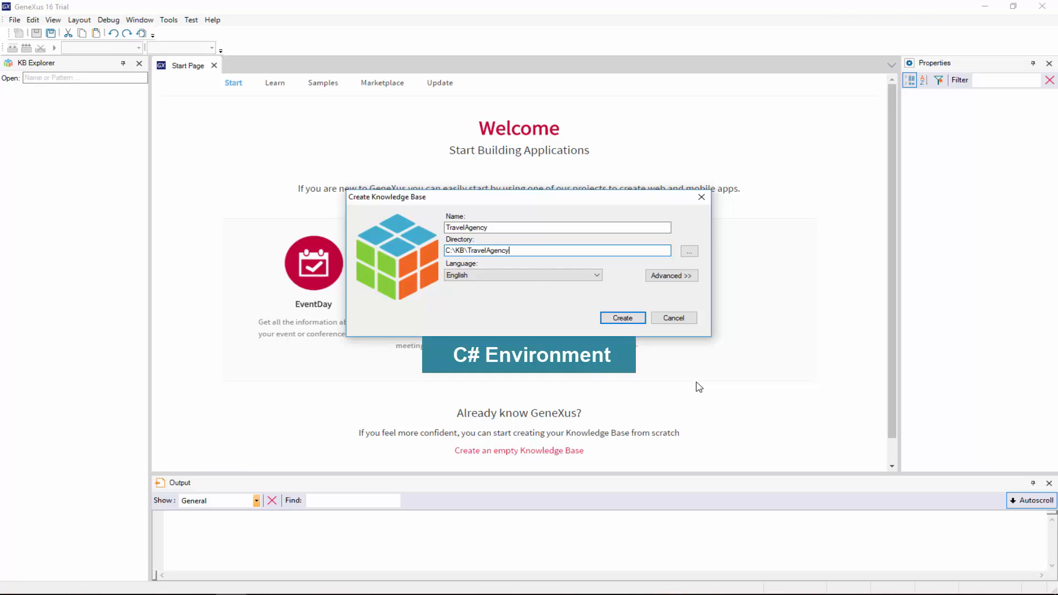
pyautogui.moveTo(722, 408)
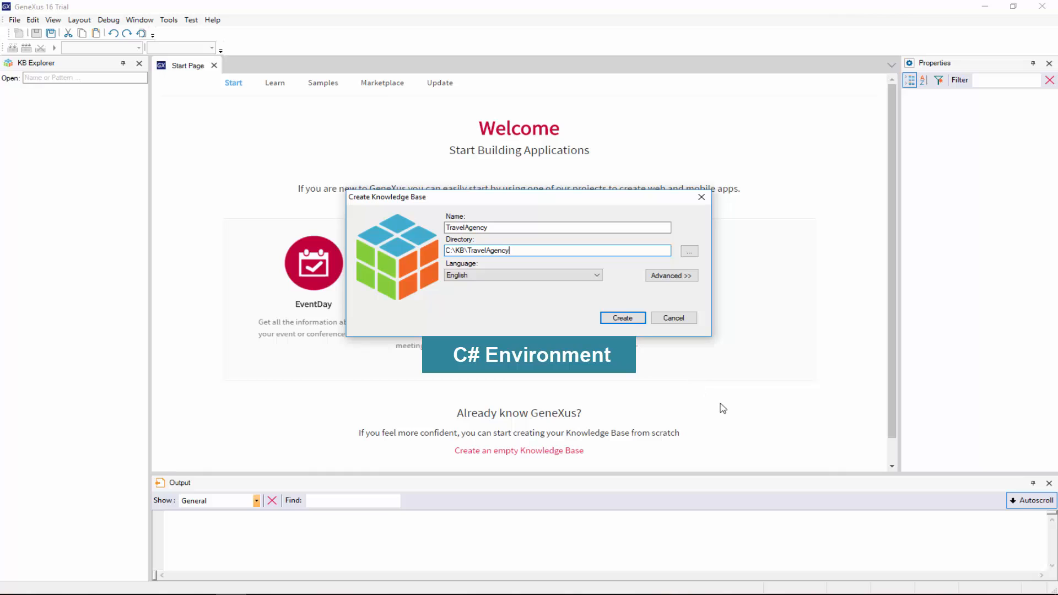
pyautogui.click(595, 276)
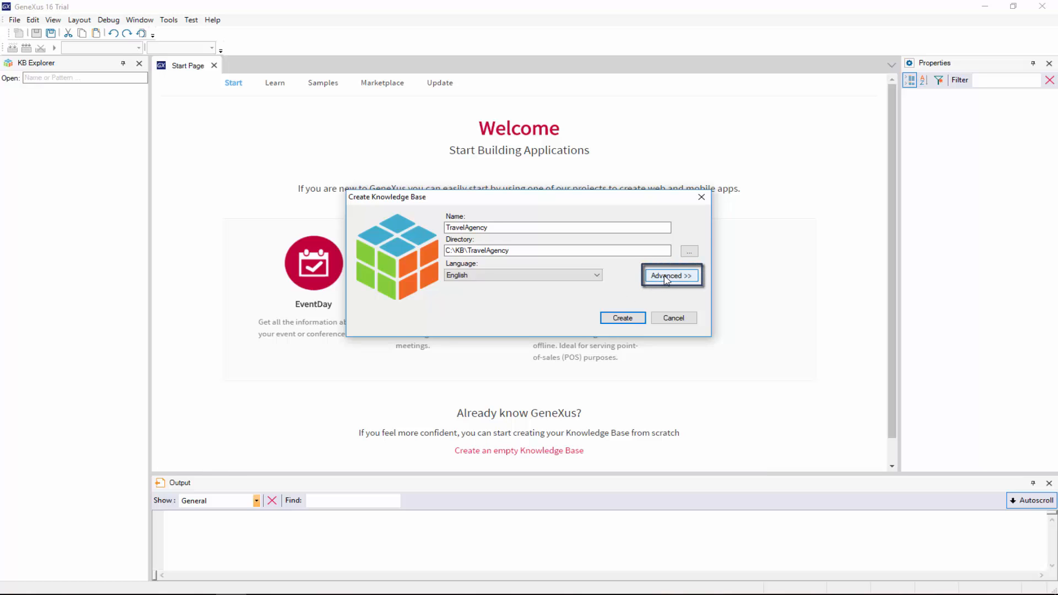
# Review the advanced storage settings and create the TravelAgency knowledge base.
pyautogui.click(670, 276)
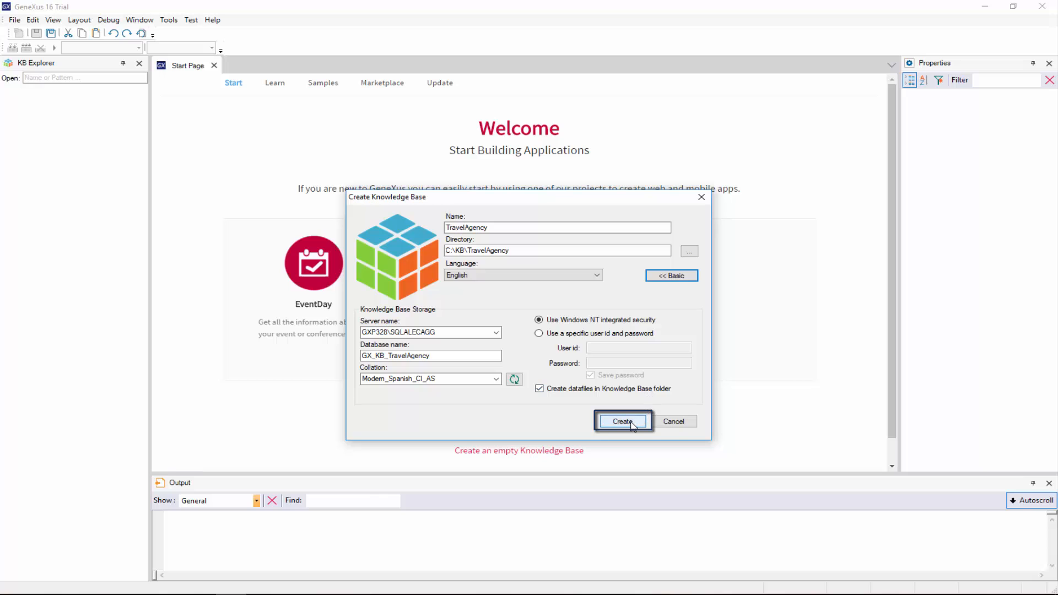
pyautogui.click(621, 421)
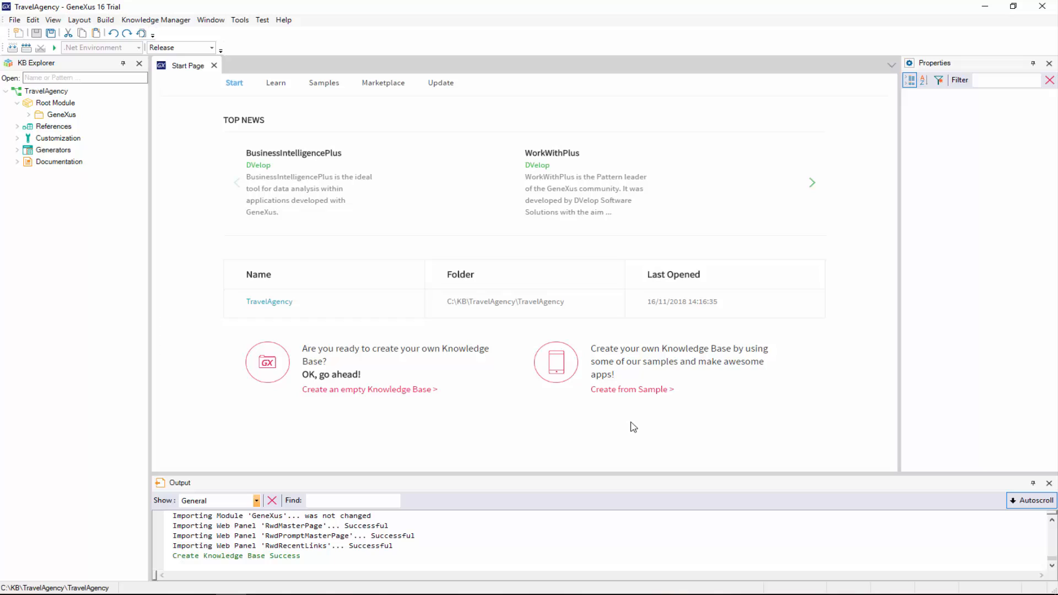
pyautogui.moveTo(127, 251)
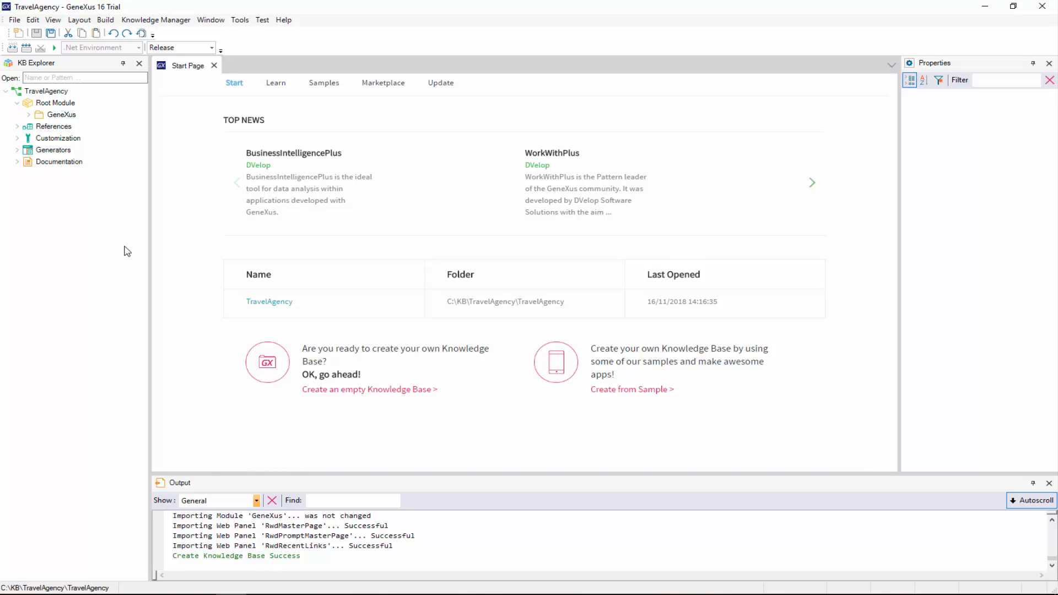
pyautogui.moveTo(180, 251)
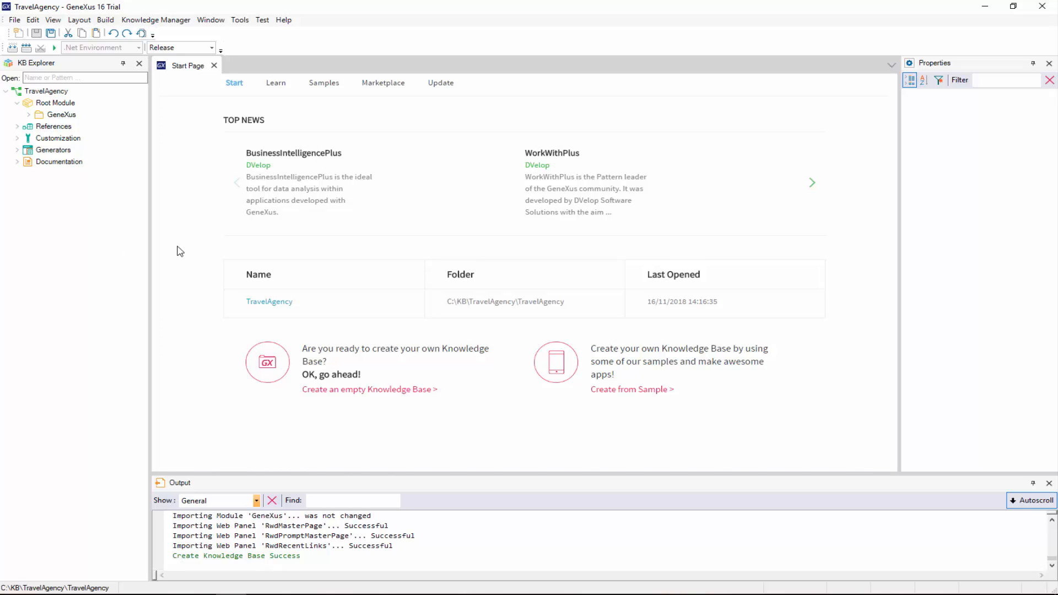
pyautogui.moveTo(13, 20)
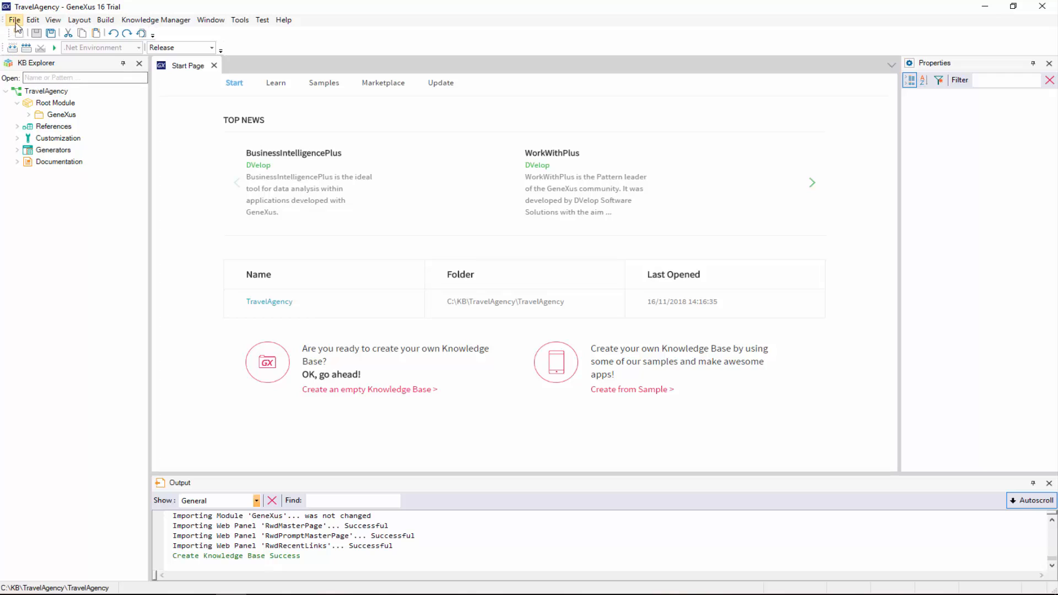
pyautogui.click(14, 19)
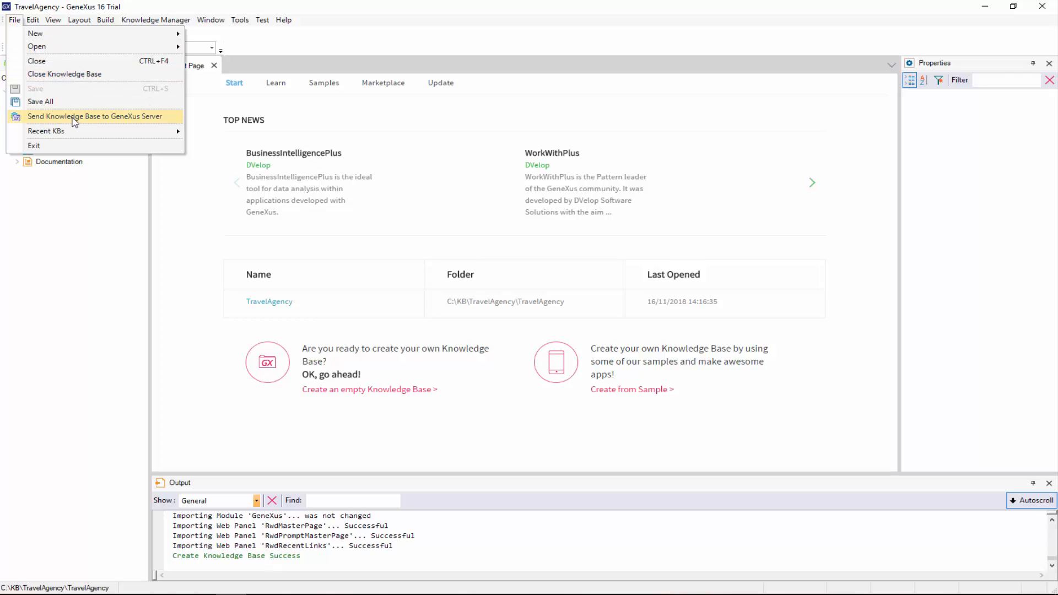
pyautogui.click(94, 117)
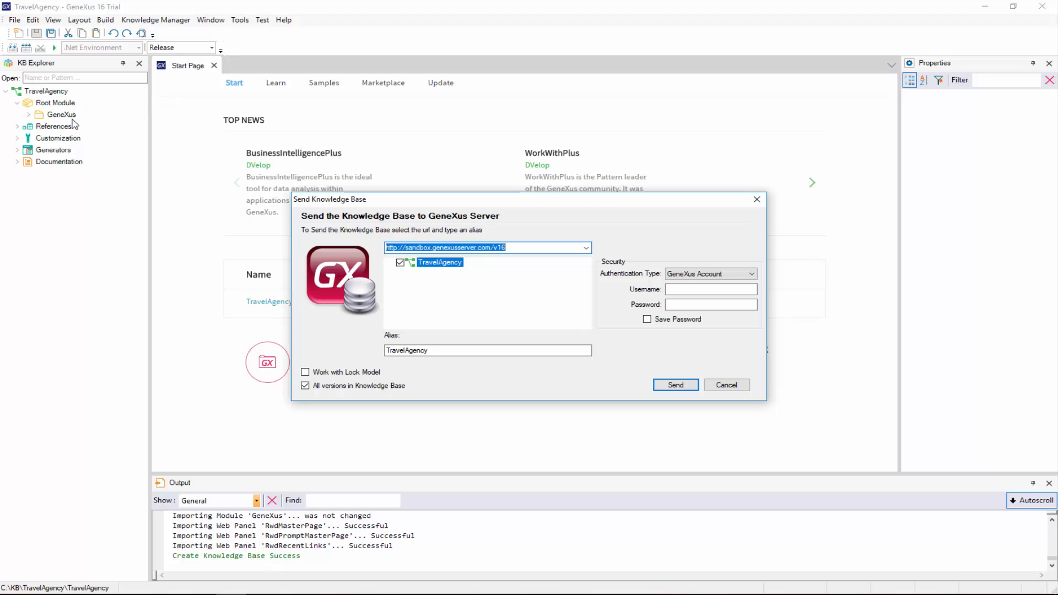
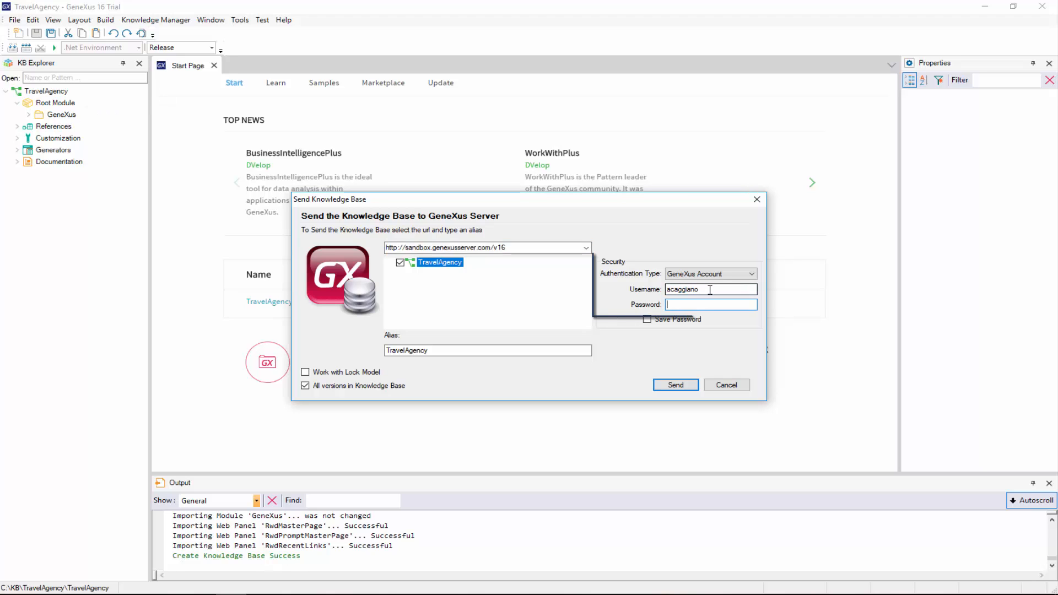
pyautogui.write('password')
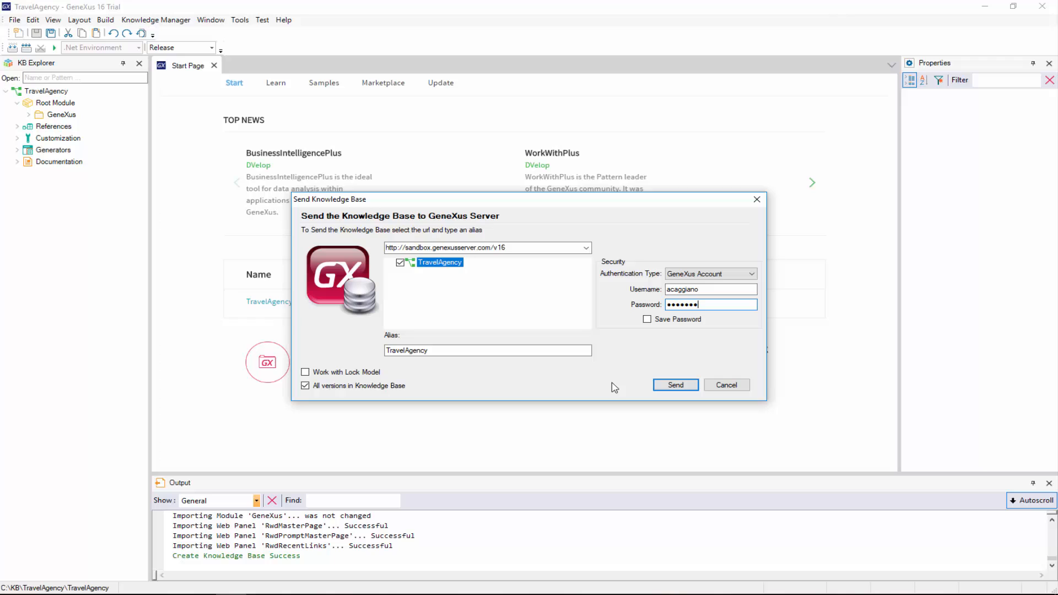
pyautogui.click(486, 350)
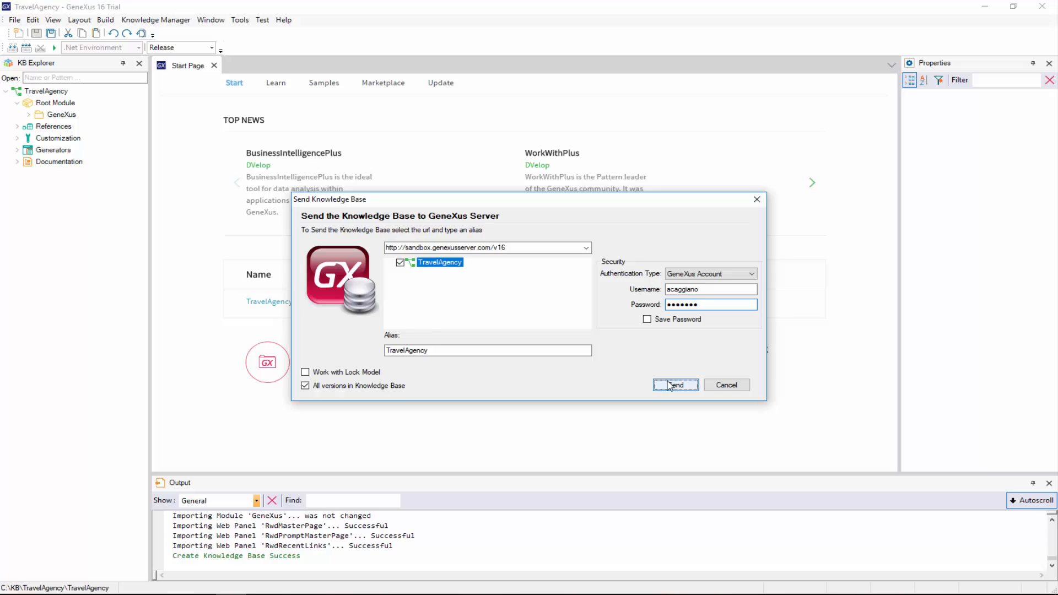
pyautogui.click(674, 384)
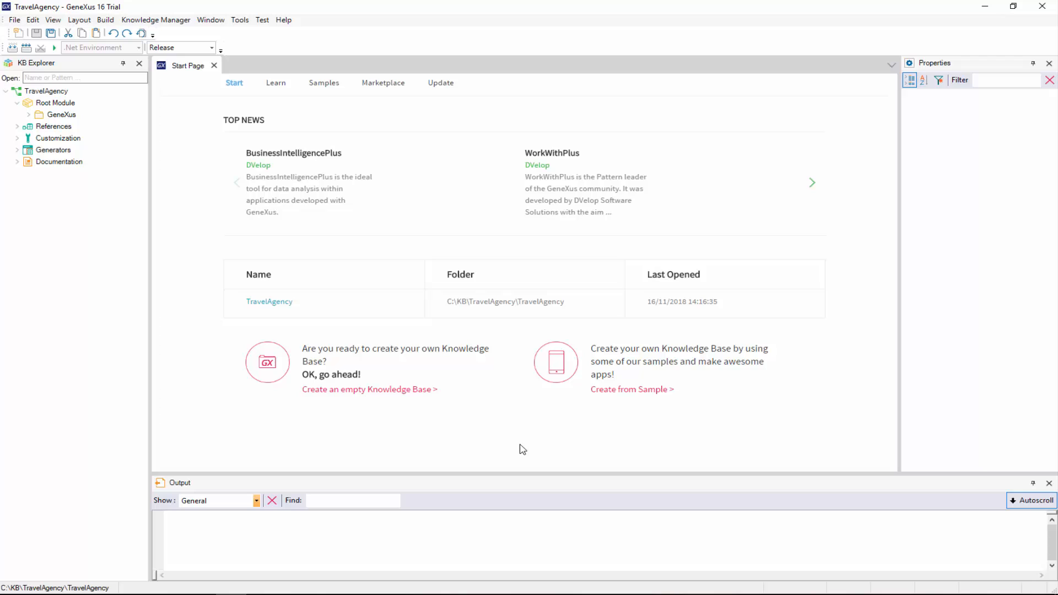
pyautogui.click(47, 90)
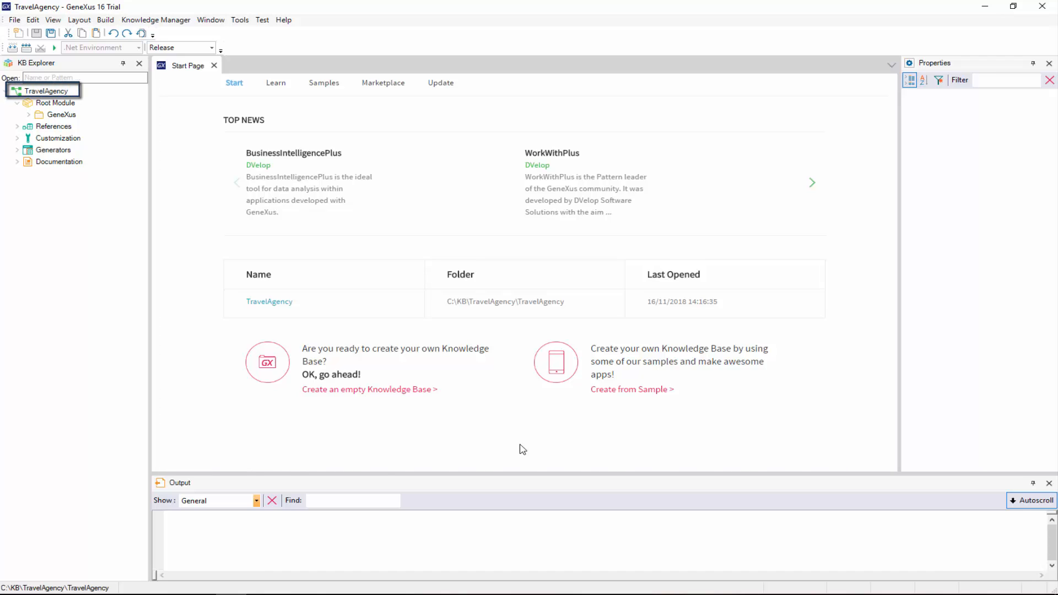